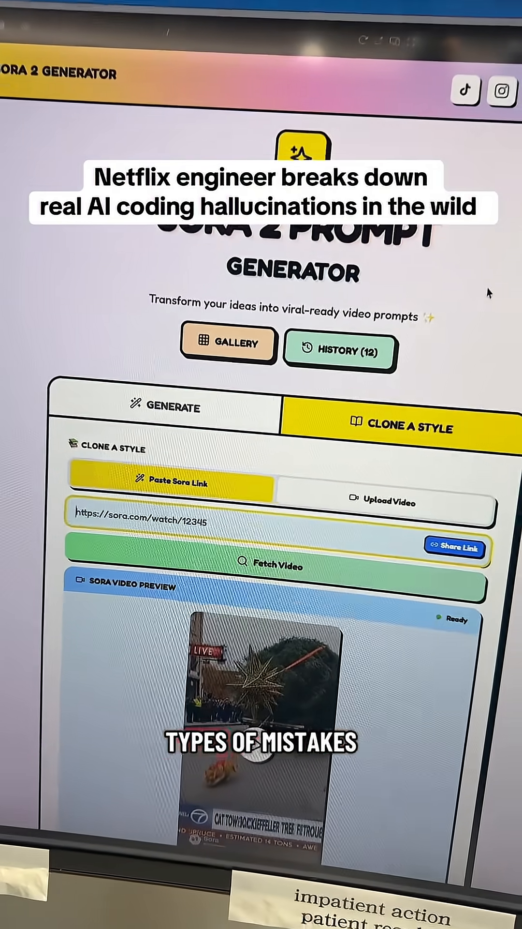
Paste the cat-towing-tree Sora share link, play and pause the preview, then scroll to the analysis
scroll(down, 3)
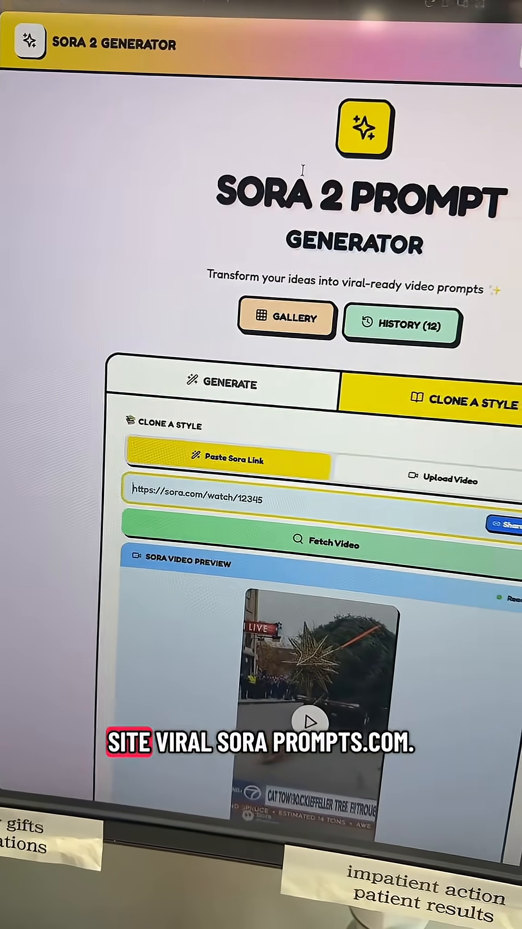
scroll(down, 3)
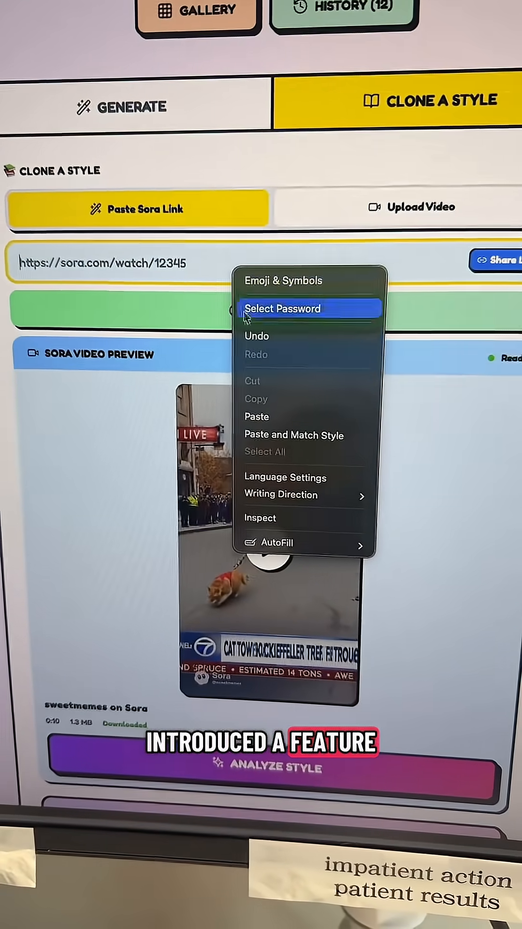
click(257, 416)
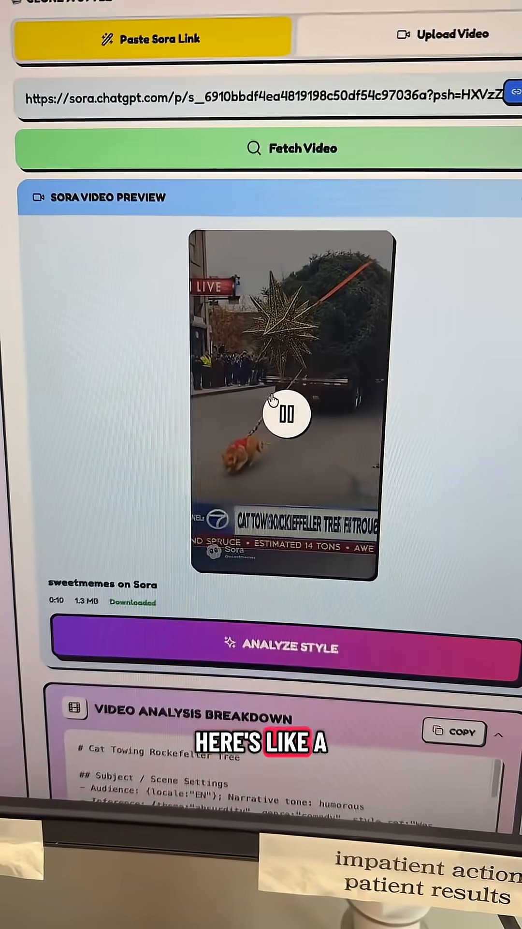
click(286, 413)
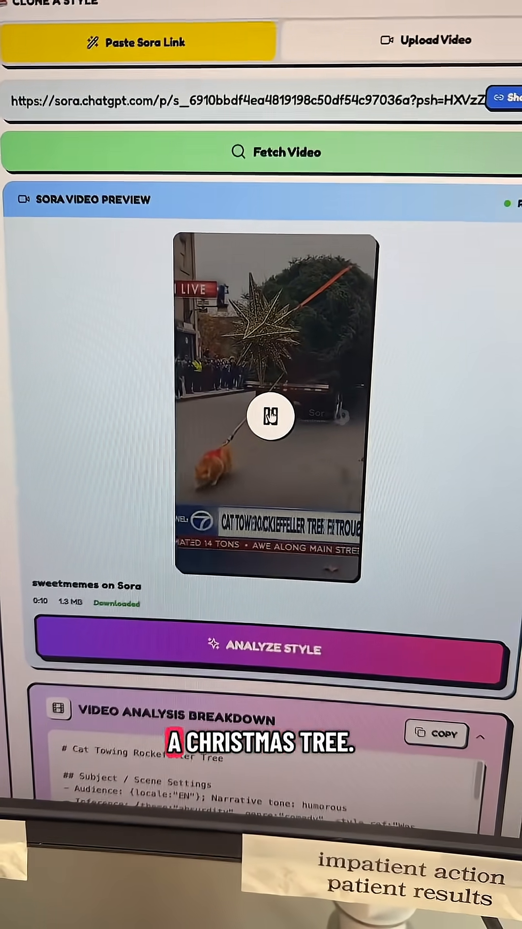
scroll(down, 3)
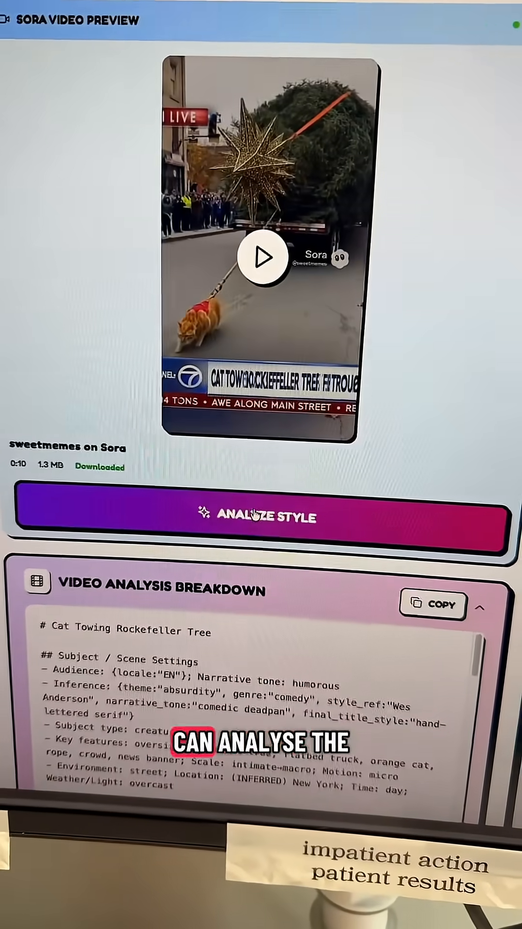
scroll(down, 3)
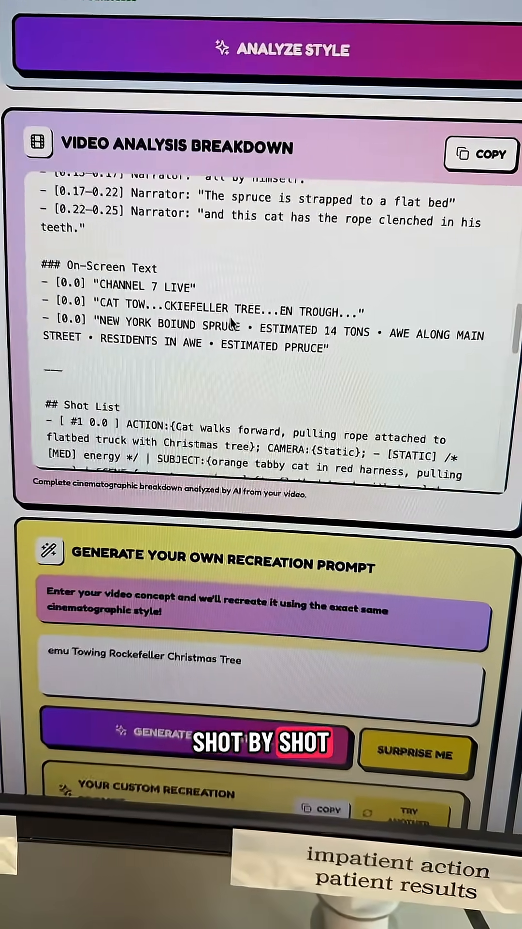
scroll(down, 3)
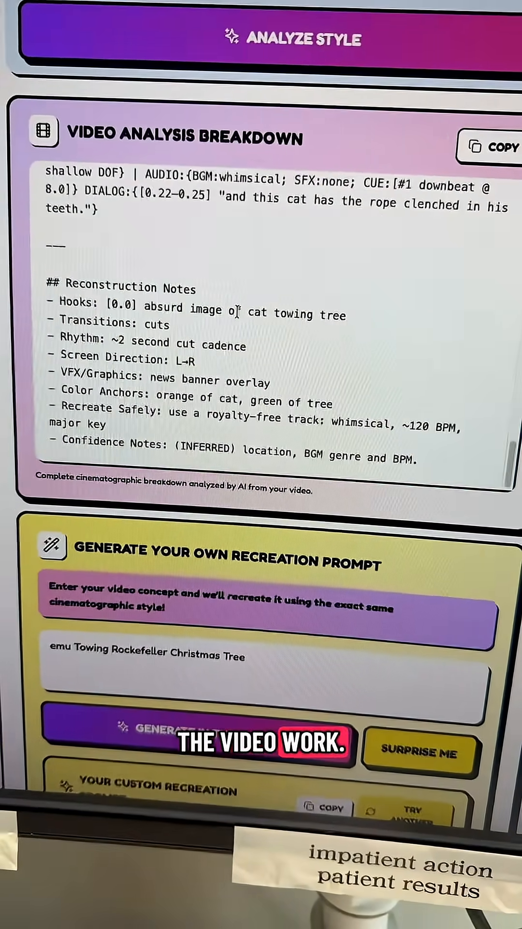
scroll(down, 3)
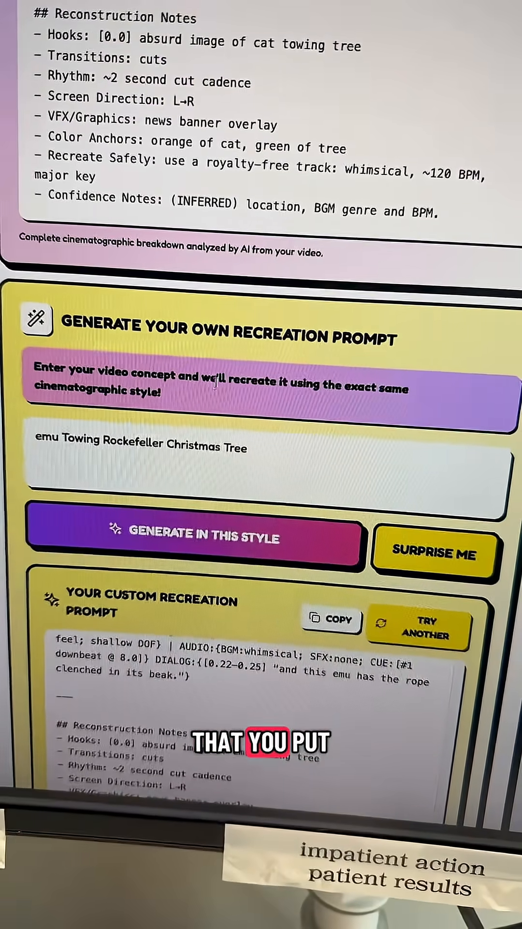
scroll(down, 3)
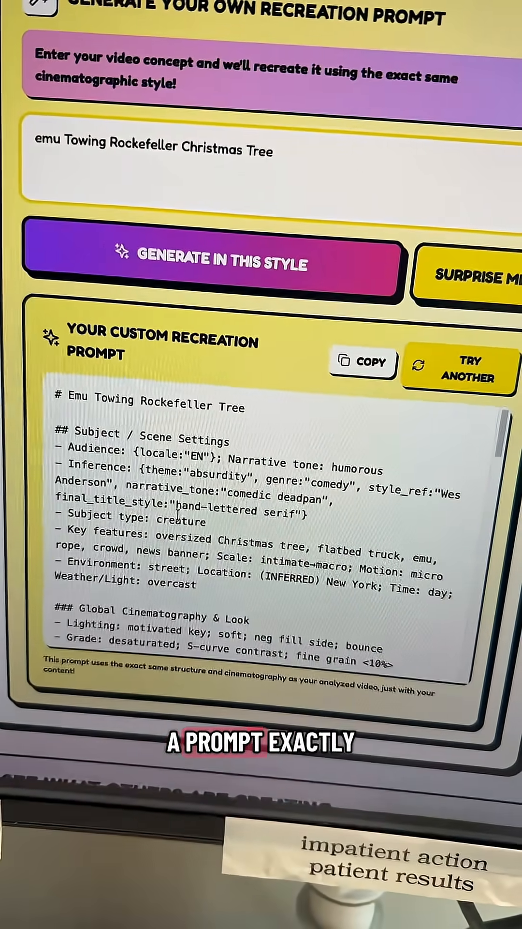
click(459, 374)
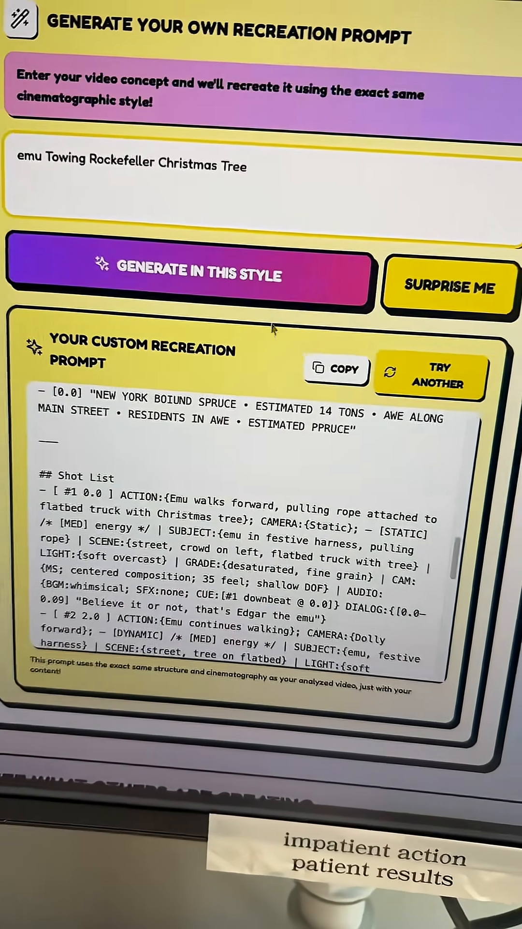
scroll(up, 3)
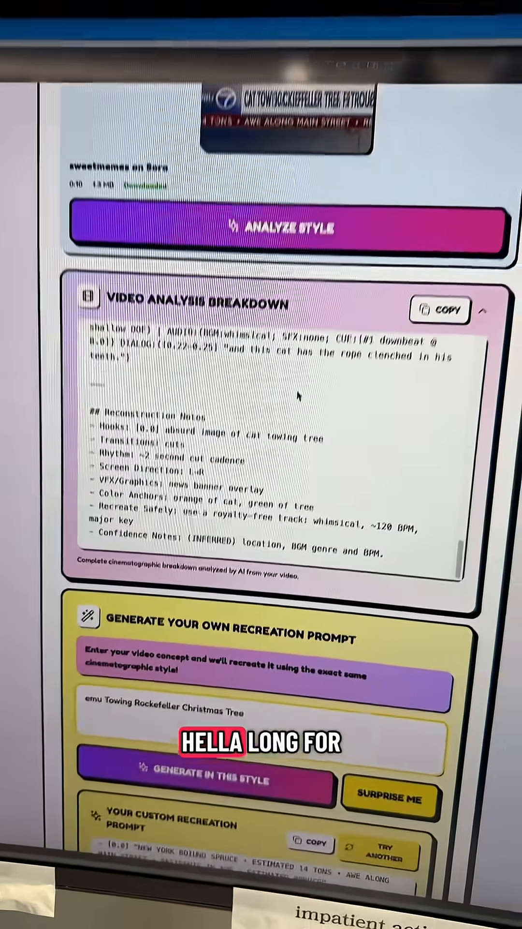
scroll(up, 3)
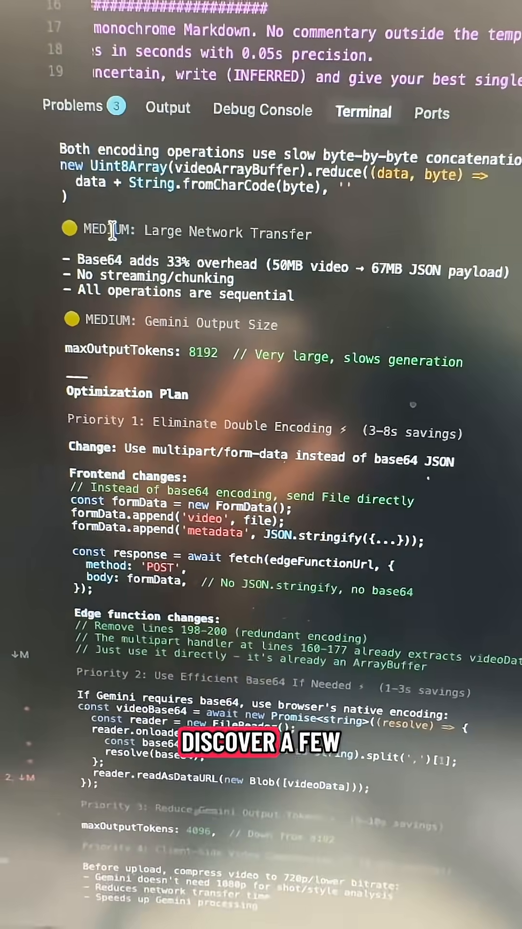
scroll(up, 3)
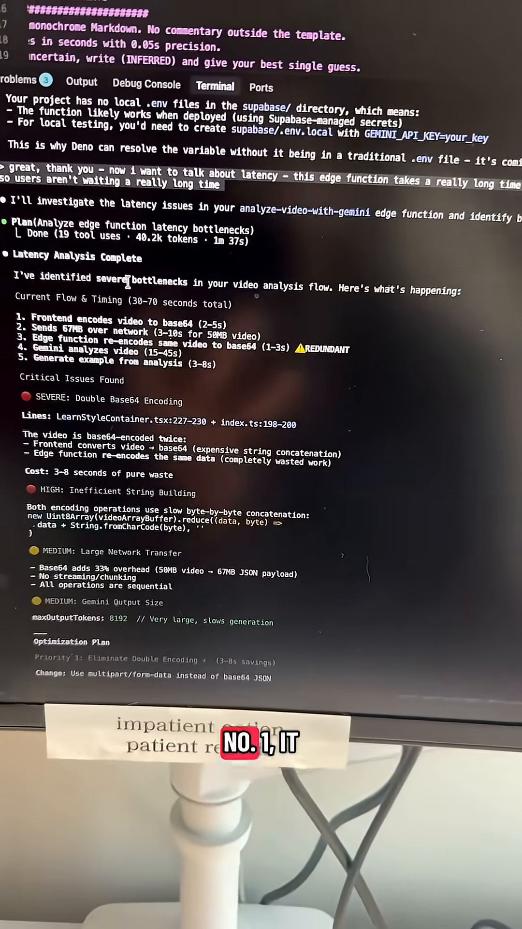
scroll(down, 3)
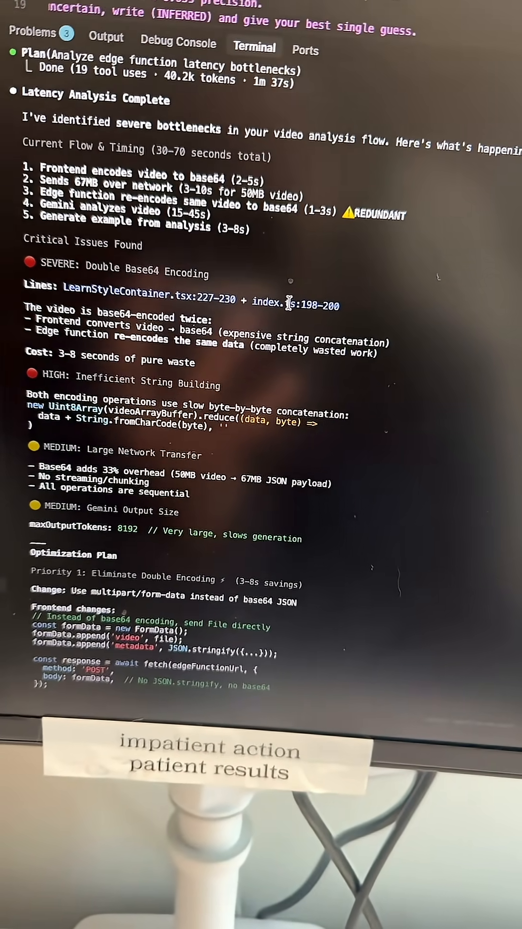
scroll(down, 3)
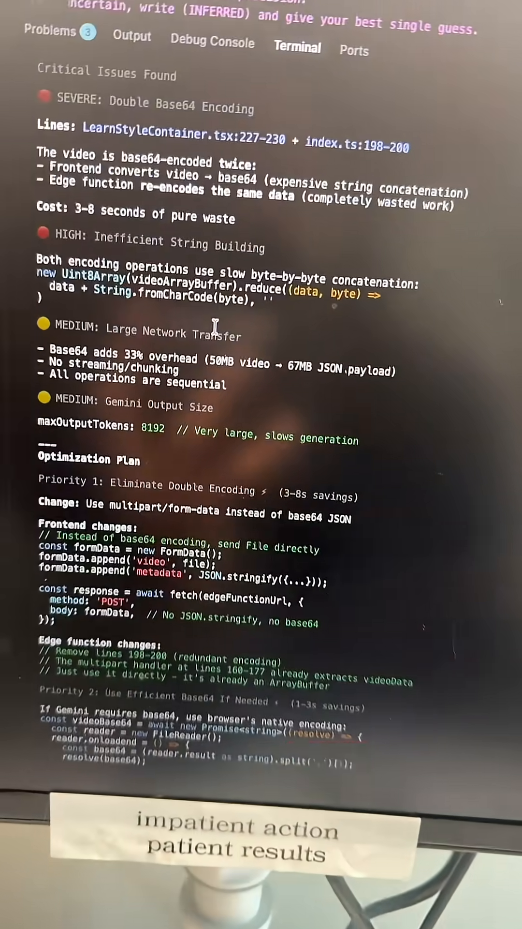
scroll(up, 3)
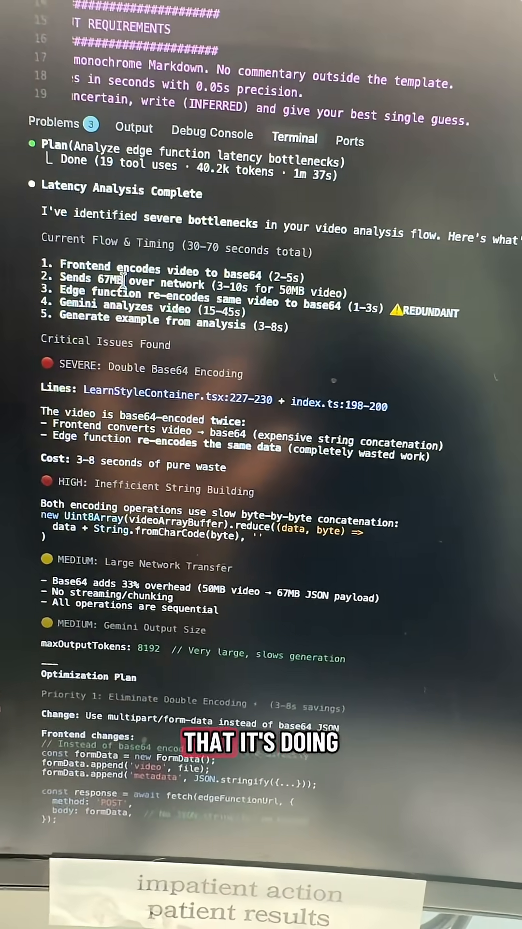
scroll(down, 3)
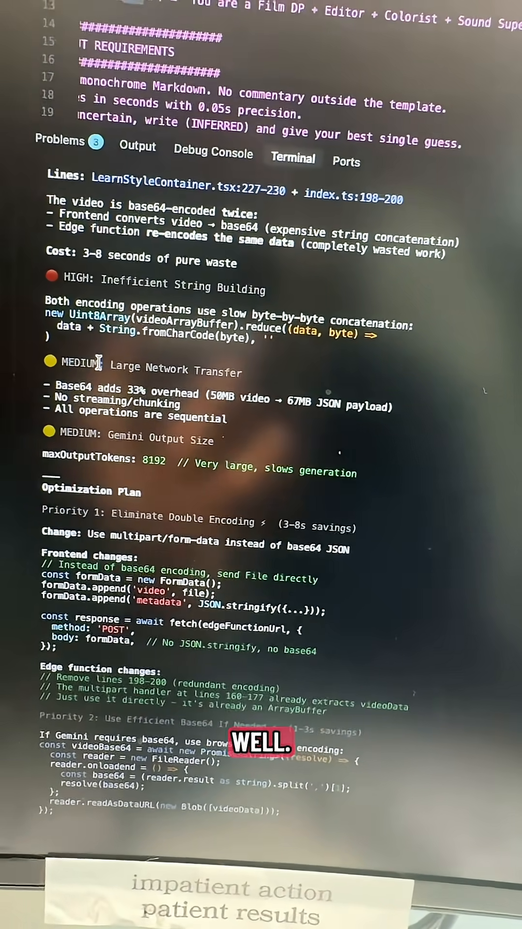
scroll(down, 3)
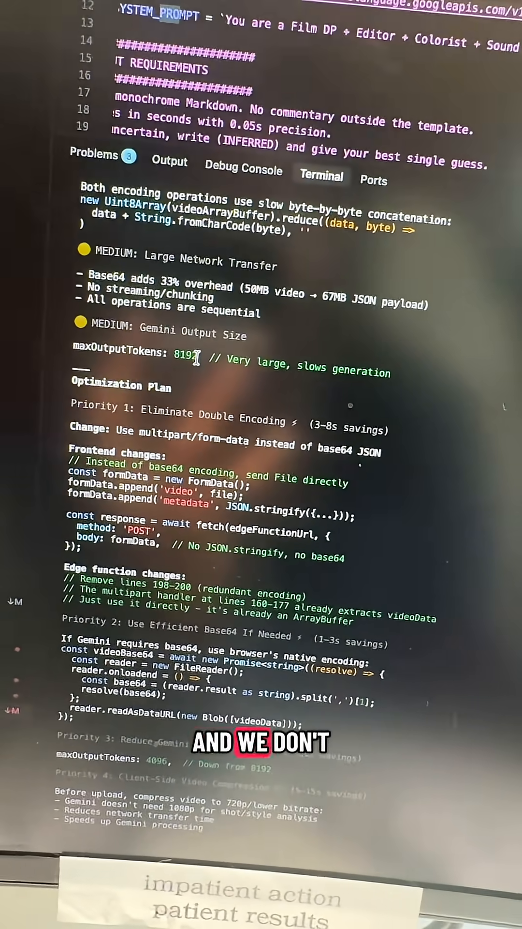
scroll(down, 3)
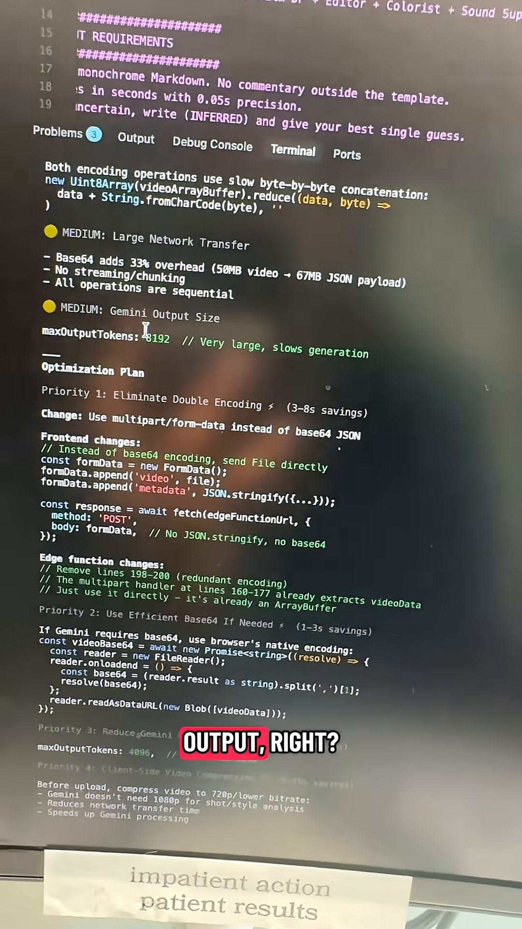
scroll(down, 3)
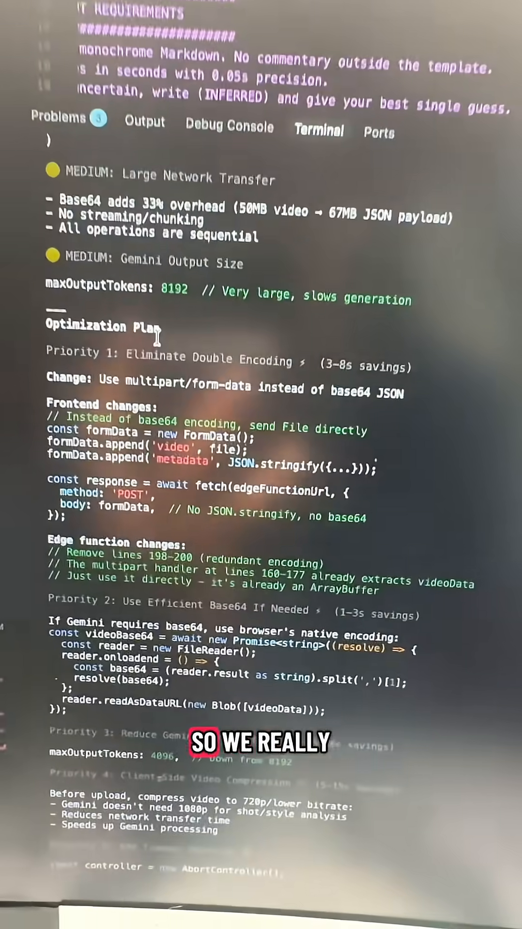
scroll(down, 3)
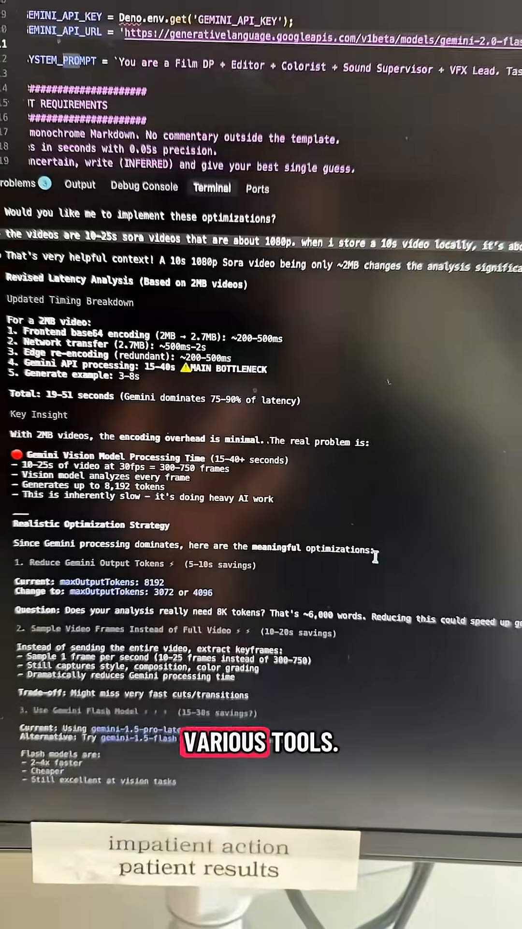
Scroll through Claude's revised latency analysis and implementation plan for ~2MB Sora videos
scroll(down, 3)
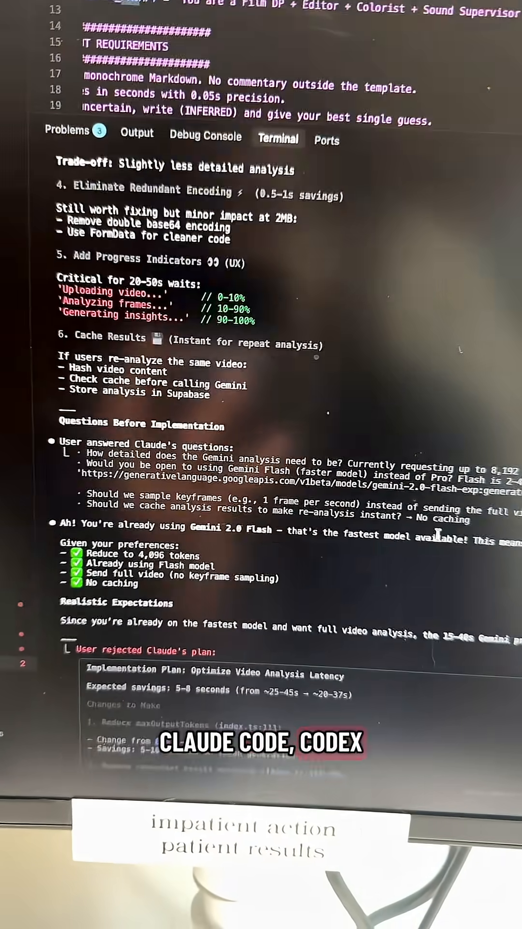